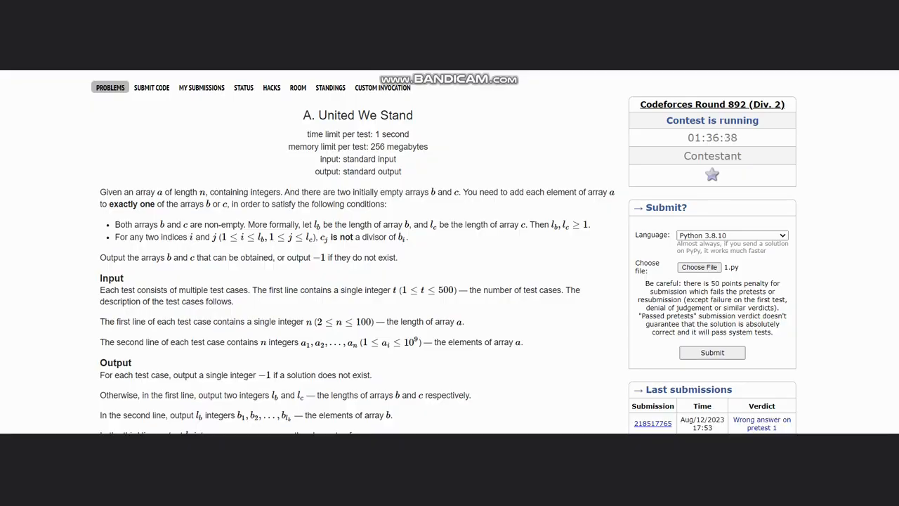
# - Handwrite the array 1, 3, 9 in red beside the title, split into 1, 9 and 3
pyautogui.moveTo(304, 115); pyautogui.dragTo(380, 114)
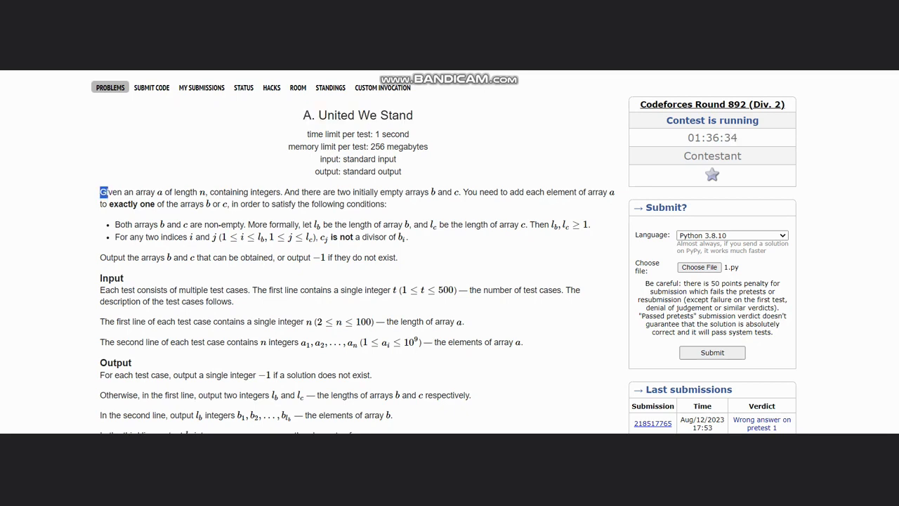
pyautogui.moveTo(100, 192); pyautogui.dragTo(258, 192)
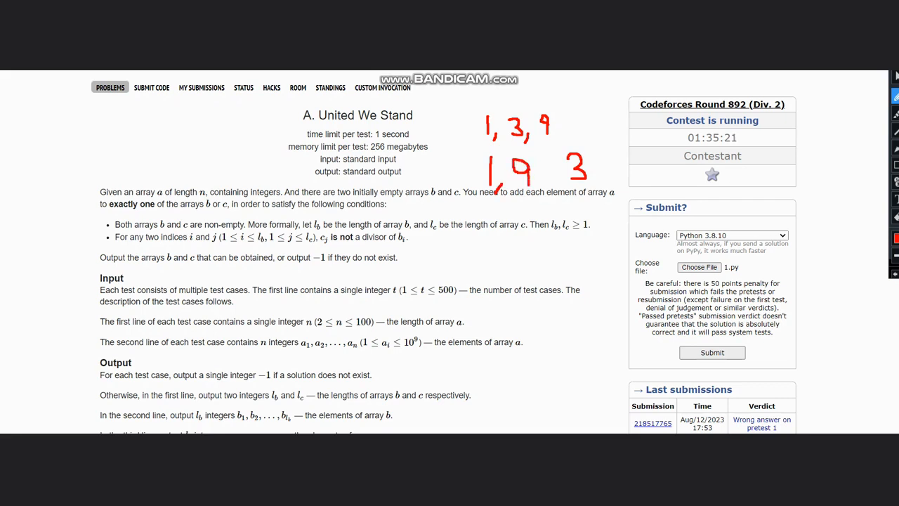
# - Erase the red 1, 3, 9 example notes from the problem statement
pyautogui.moveTo(477, 155); pyautogui.dragTo(552, 193)
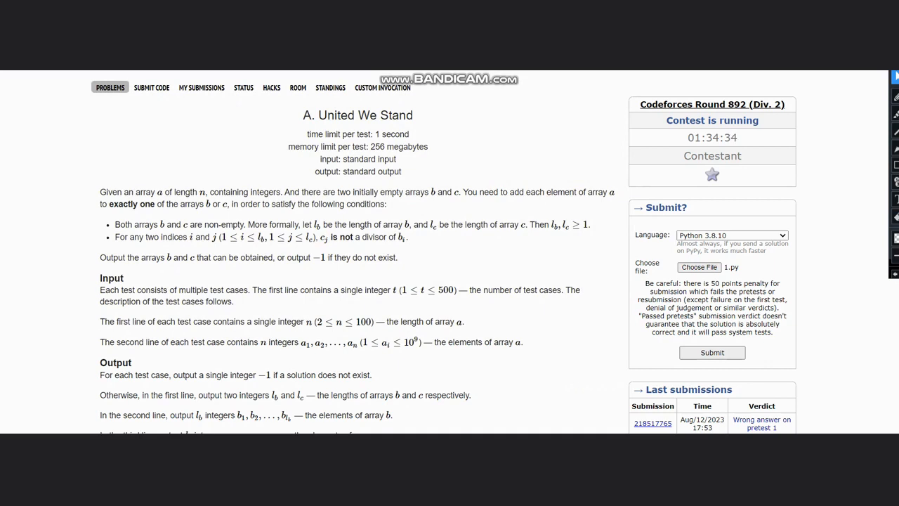
# - Scroll down to bring the Example sample tests into view
pyautogui.scroll(-3)
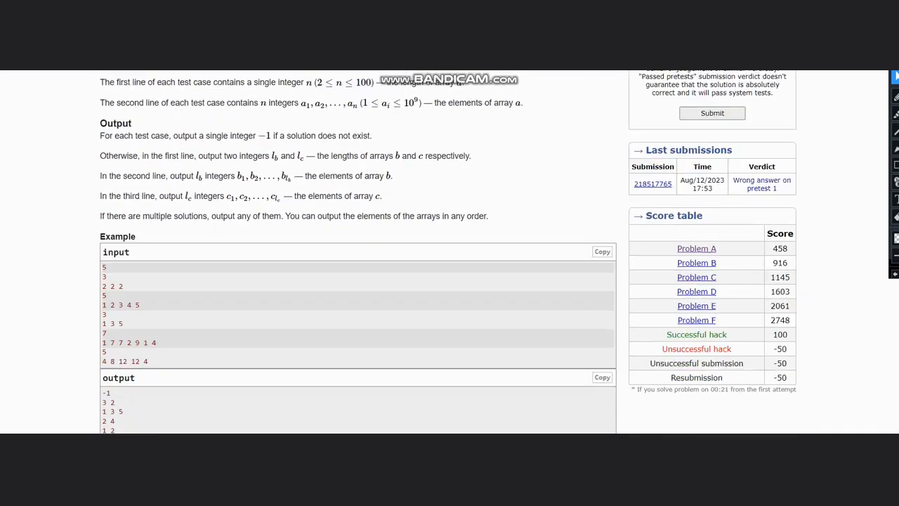
pyautogui.scroll(-3)
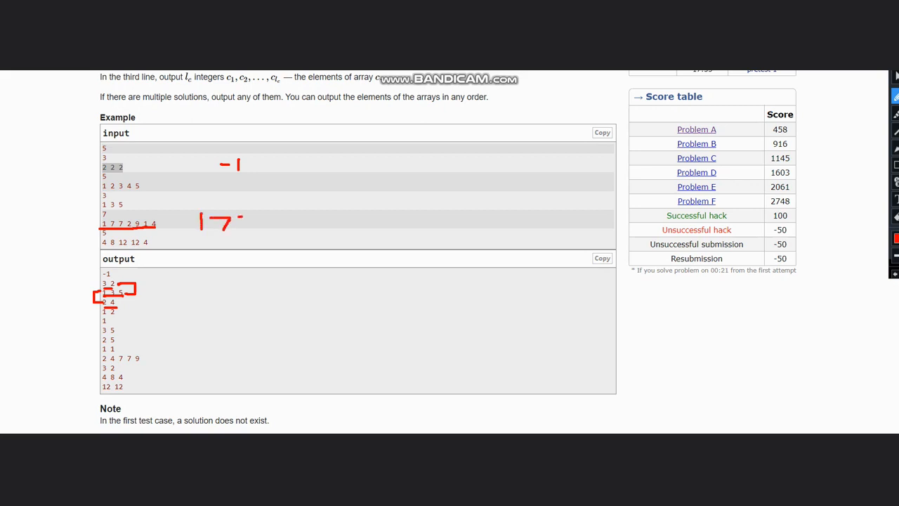
# - Write 1 7 7 9 1 in red, then 4 8 4 and 12 12 for the last test
pyautogui.moveTo(252, 225); pyautogui.dragTo(284, 218)
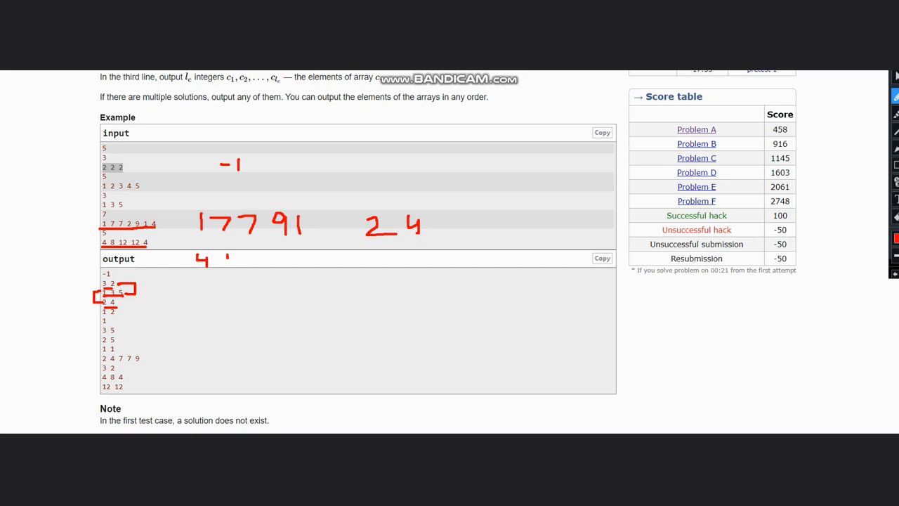
pyautogui.moveTo(221, 253); pyautogui.dragTo(228, 266)
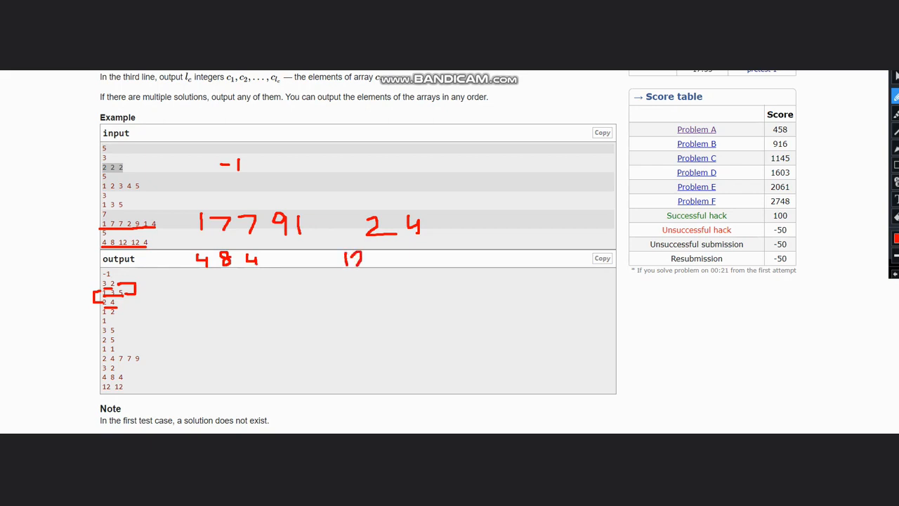
pyautogui.moveTo(345, 258); pyautogui.dragTo(404, 258)
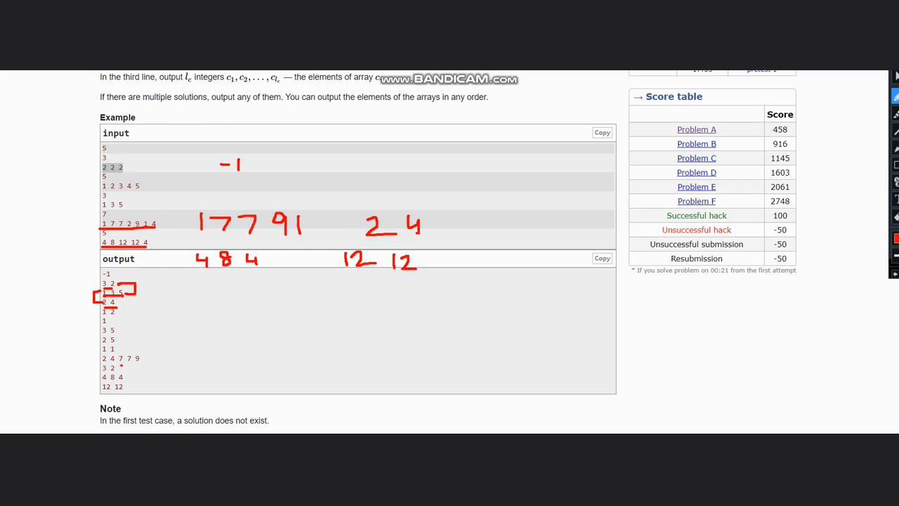
# - Clear old notes, mark the 1 2 3 4 5 split, and label columns b and c
pyautogui.moveTo(130, 367); pyautogui.dragTo(144, 386)
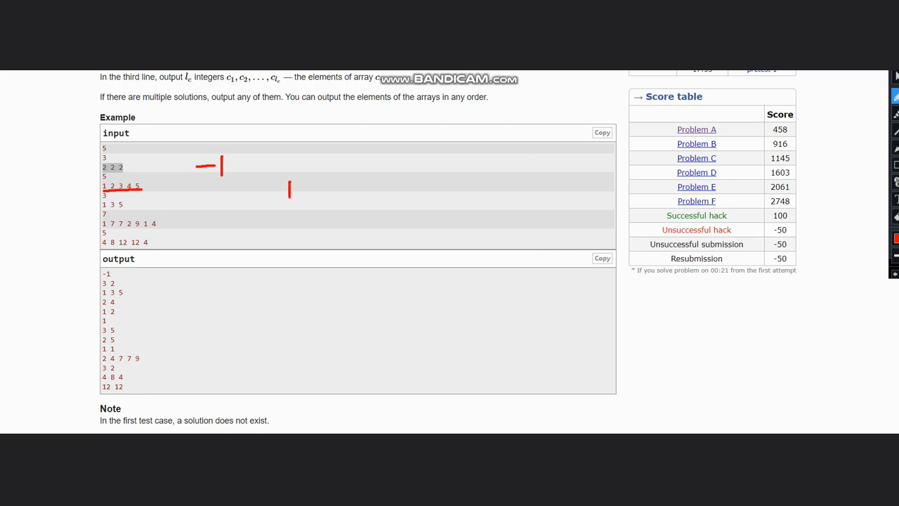
pyautogui.moveTo(288, 195); pyautogui.dragTo(316, 187)
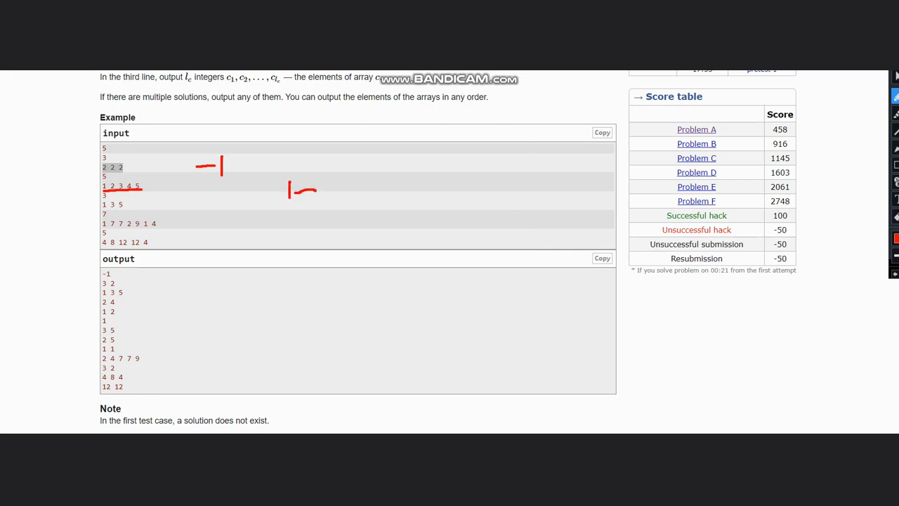
pyautogui.moveTo(306, 190); pyautogui.dragTo(320, 207)
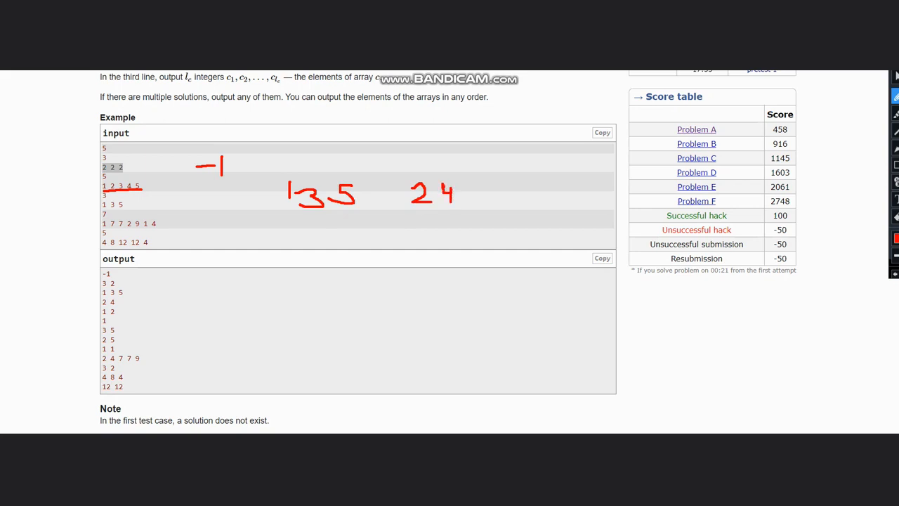
pyautogui.moveTo(337, 144); pyautogui.dragTo(336, 168)
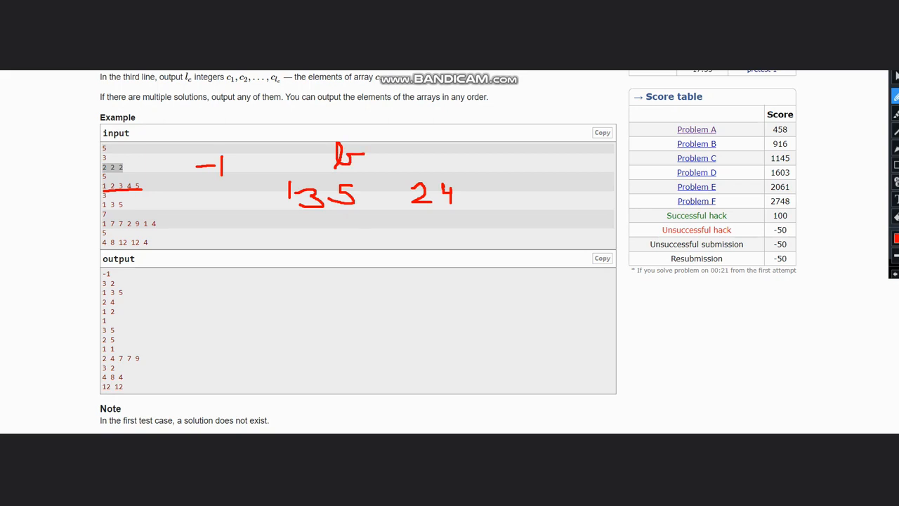
pyautogui.moveTo(425, 148); pyautogui.dragTo(443, 169)
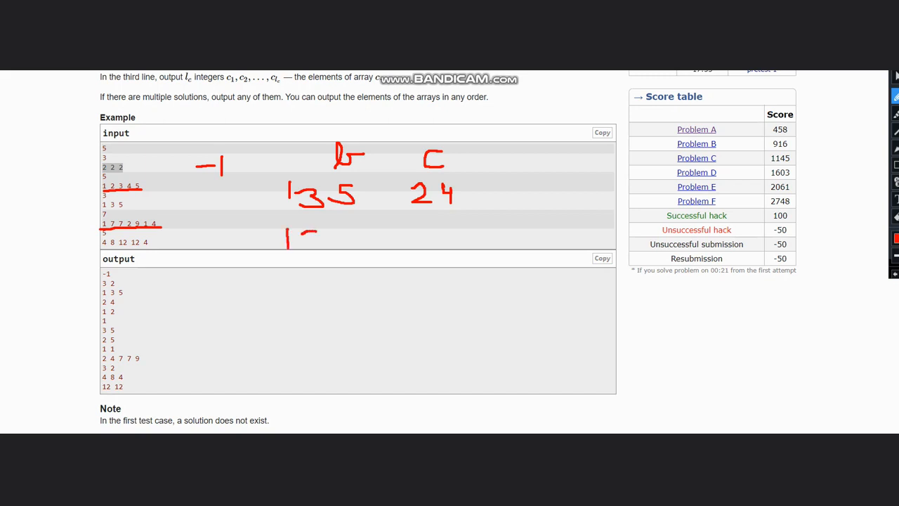
# - Write 1 3 5 in red below the split, with 1 3 under b
pyautogui.moveTo(302, 228); pyautogui.dragTo(316, 253)
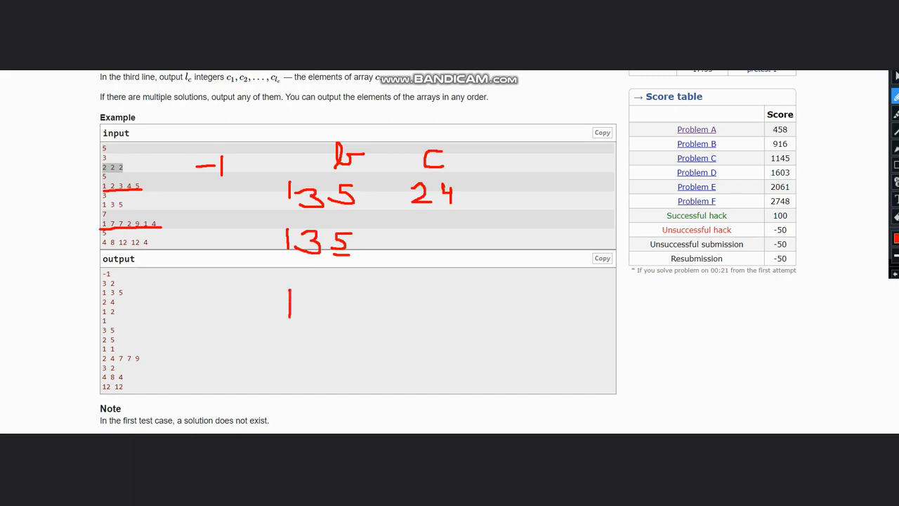
pyautogui.moveTo(295, 312); pyautogui.dragTo(326, 291)
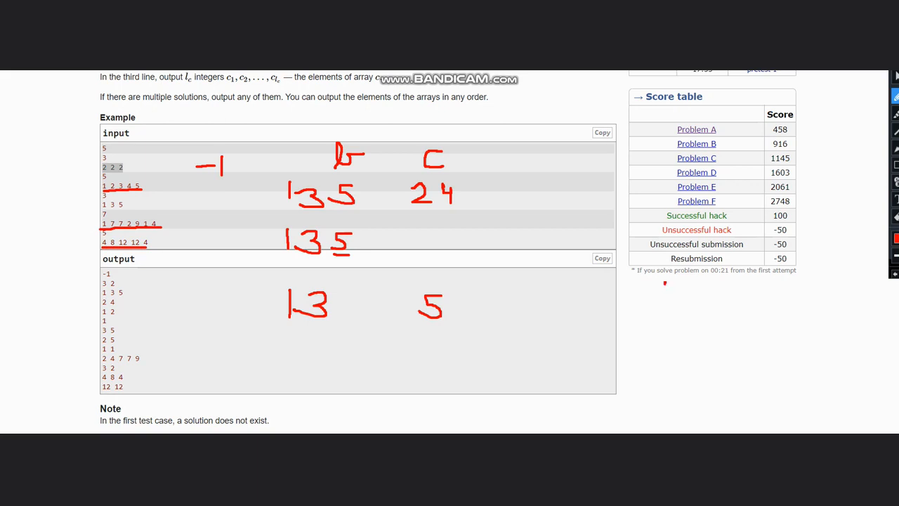
# - Write sorted 4 4 8 12 12, bracket the 12s under c, and put 4 4 under b
pyautogui.moveTo(664, 285); pyautogui.dragTo(674, 305)
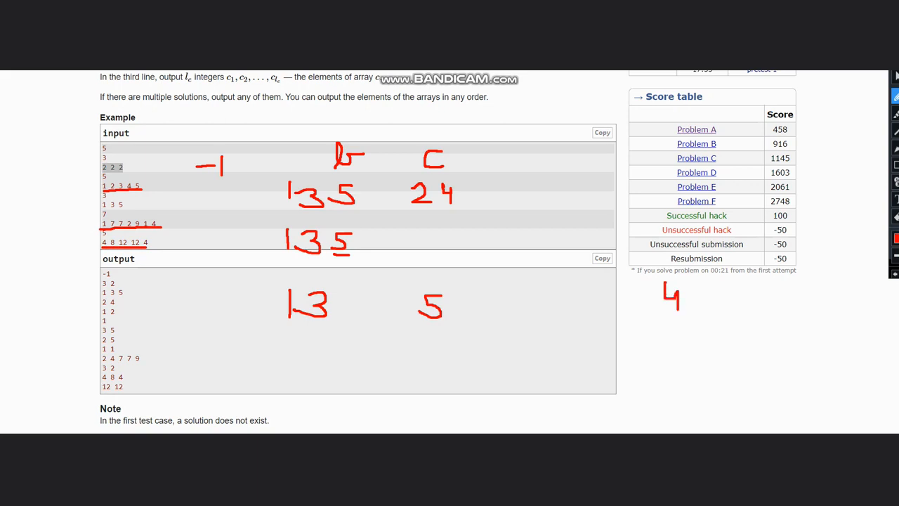
pyautogui.moveTo(688, 288); pyautogui.dragTo(692, 302)
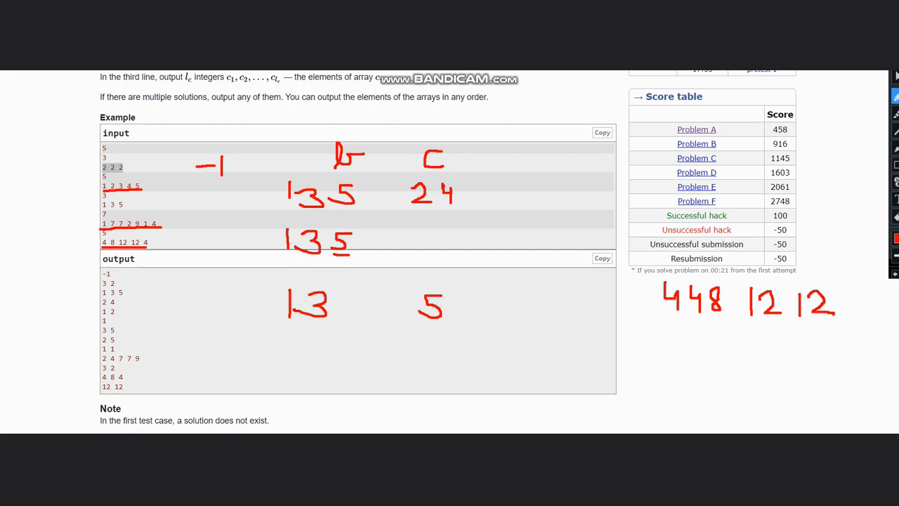
pyautogui.moveTo(797, 325); pyautogui.dragTo(832, 324)
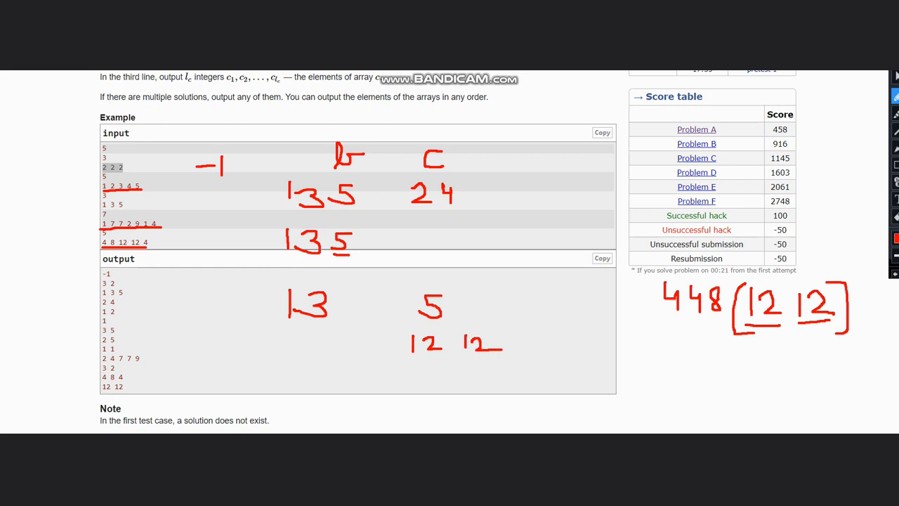
pyautogui.moveTo(261, 333); pyautogui.dragTo(271, 362)
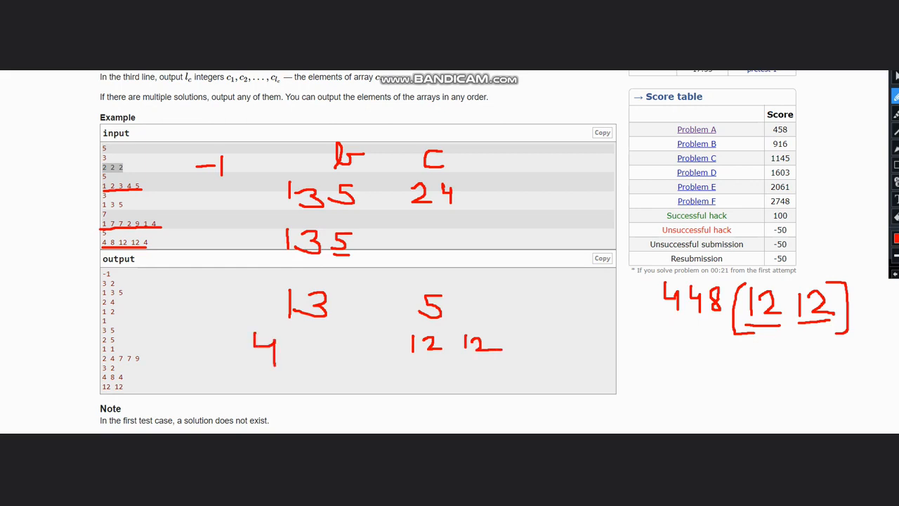
pyautogui.moveTo(288, 338); pyautogui.dragTo(306, 358)
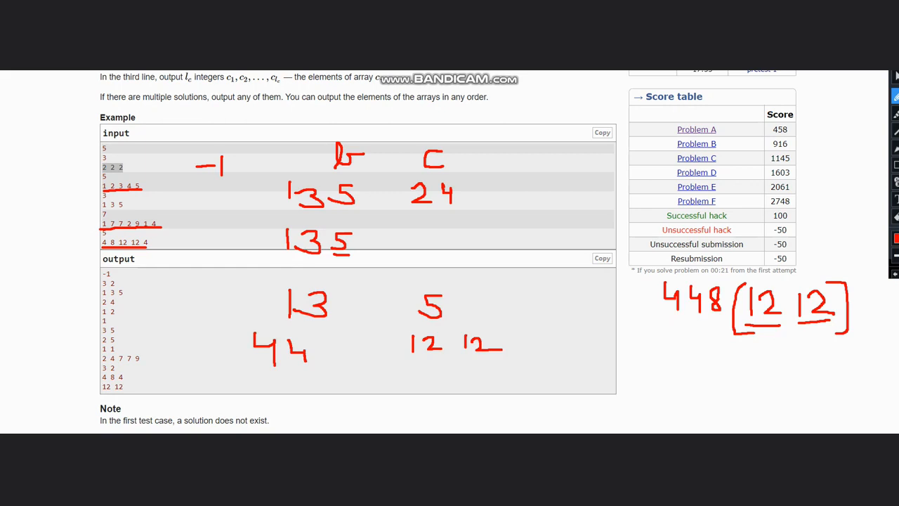